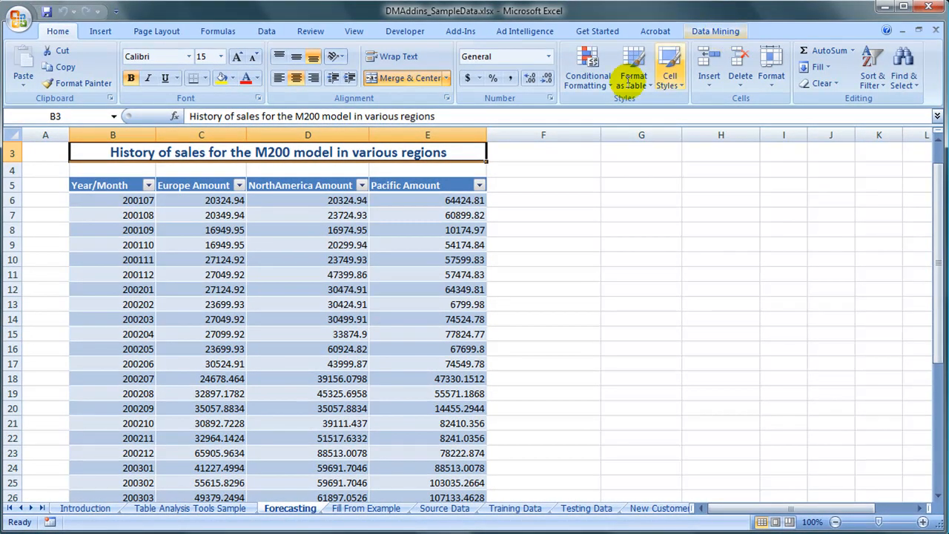
- Bring up the Data Mining table analysis tools for the M200 sales history table
left_click(715, 31)
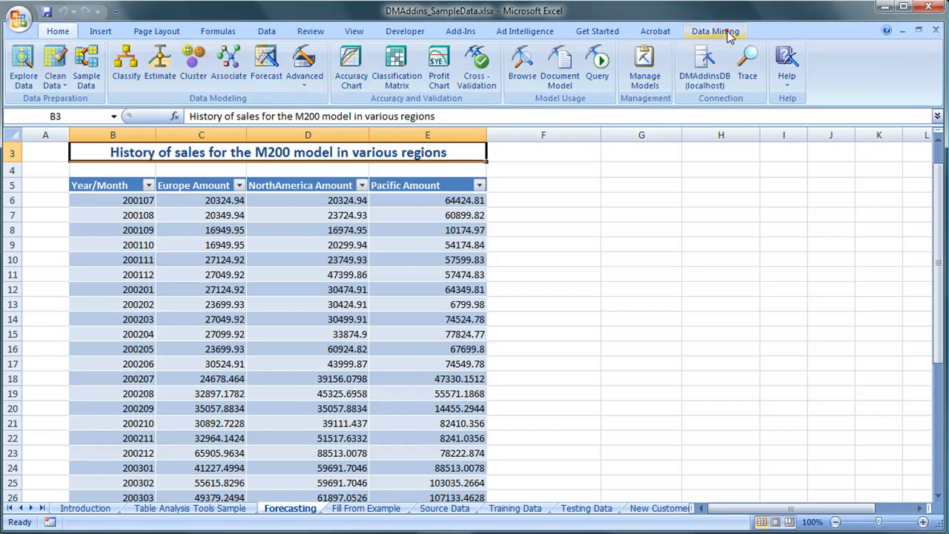
left_click(112, 200)
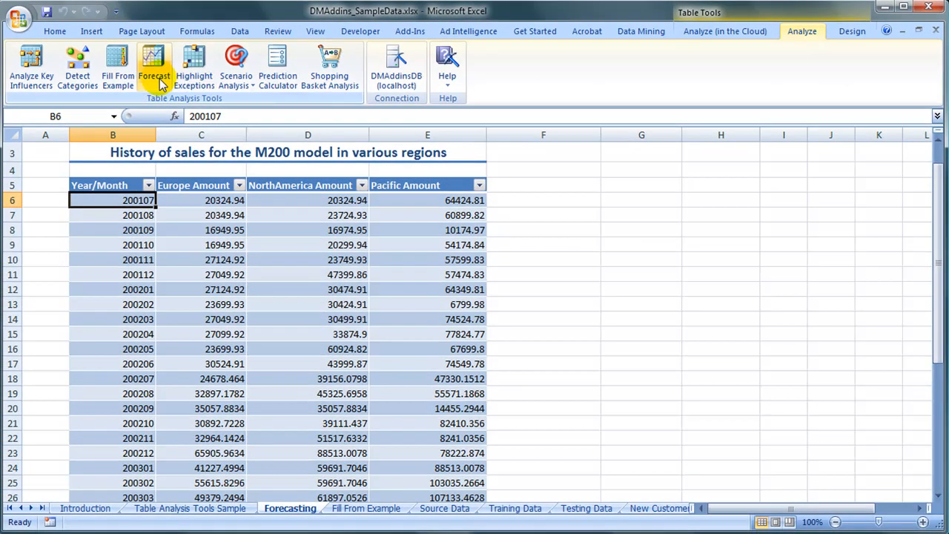
- Forecast the Europe, NorthAmerica and Pacific amounts 5 time units ahead with Monthly periodicity
left_click(151, 59)
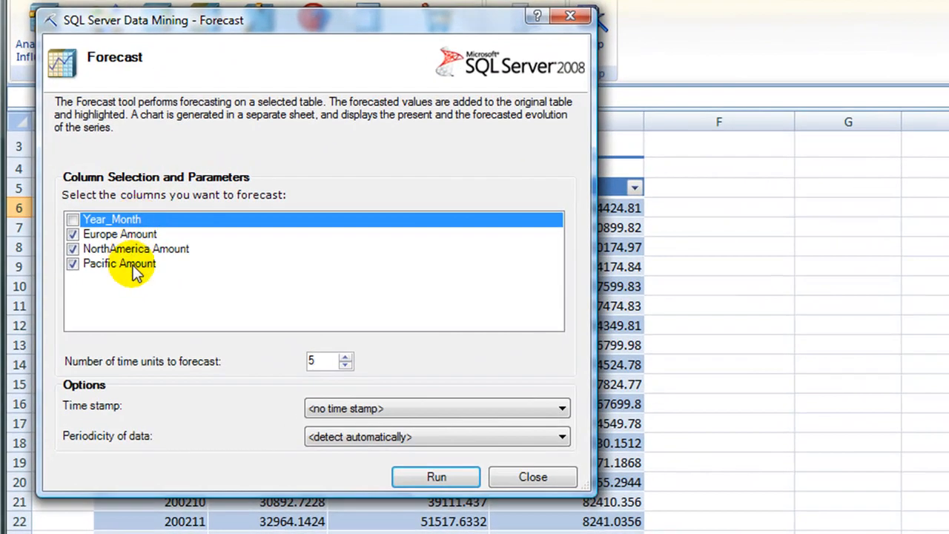
mouse_move(323, 365)
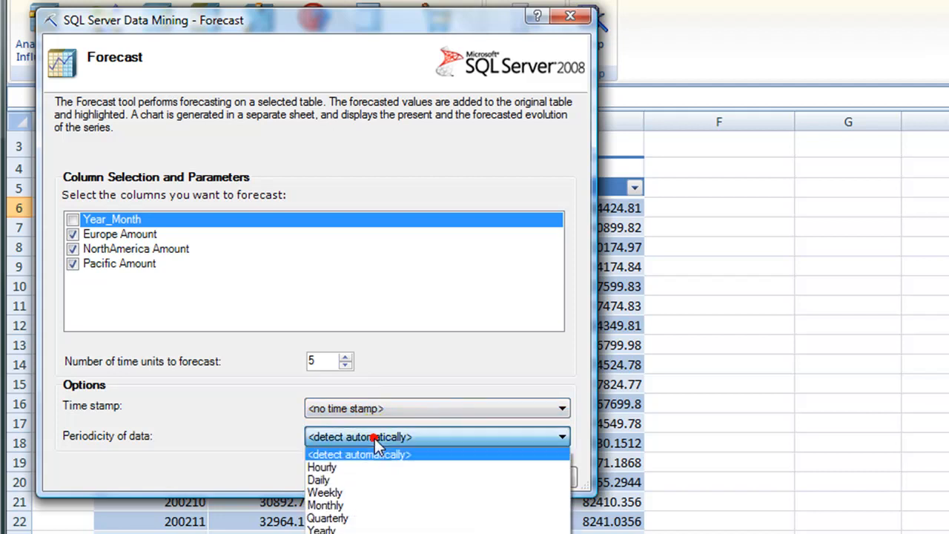
mouse_move(363, 507)
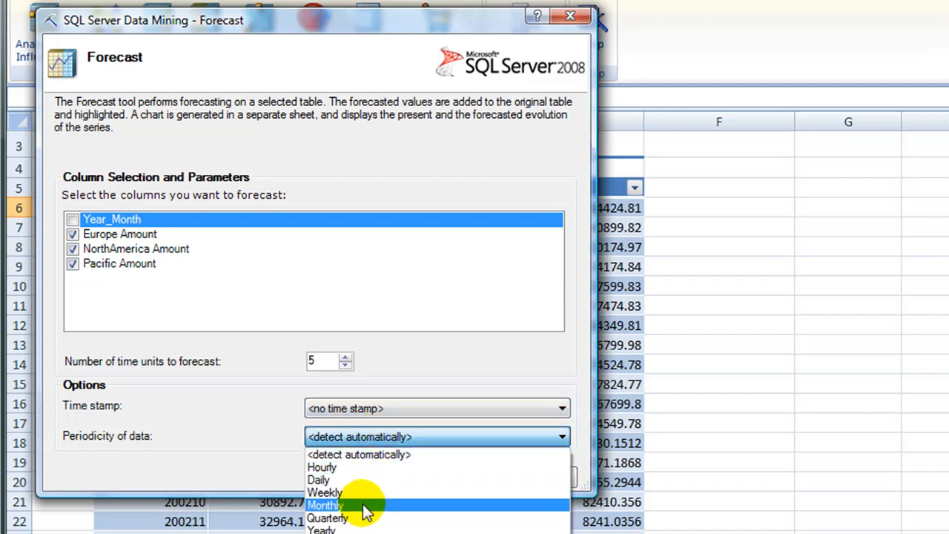
left_click(325, 504)
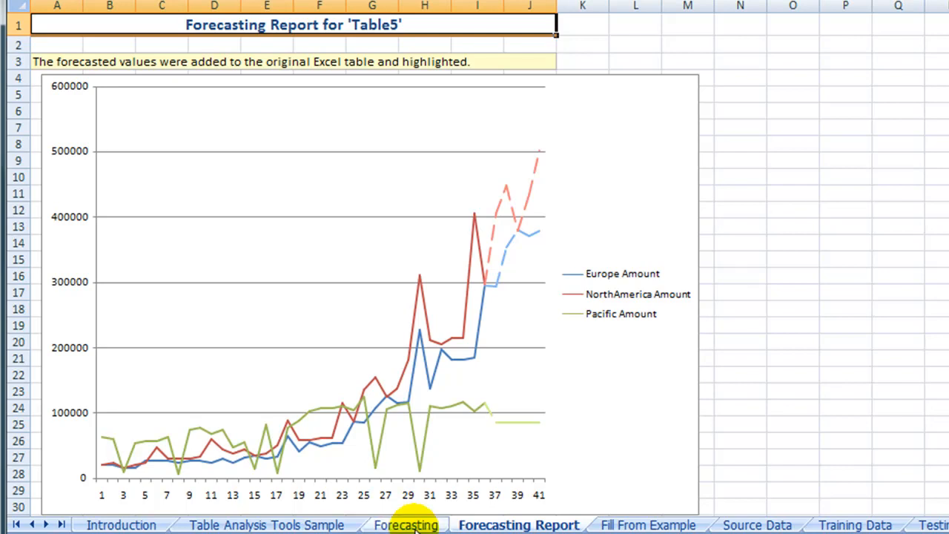
- Return to the Forecasting sheet and scroll down the table to rows through 200405
left_click(407, 525)
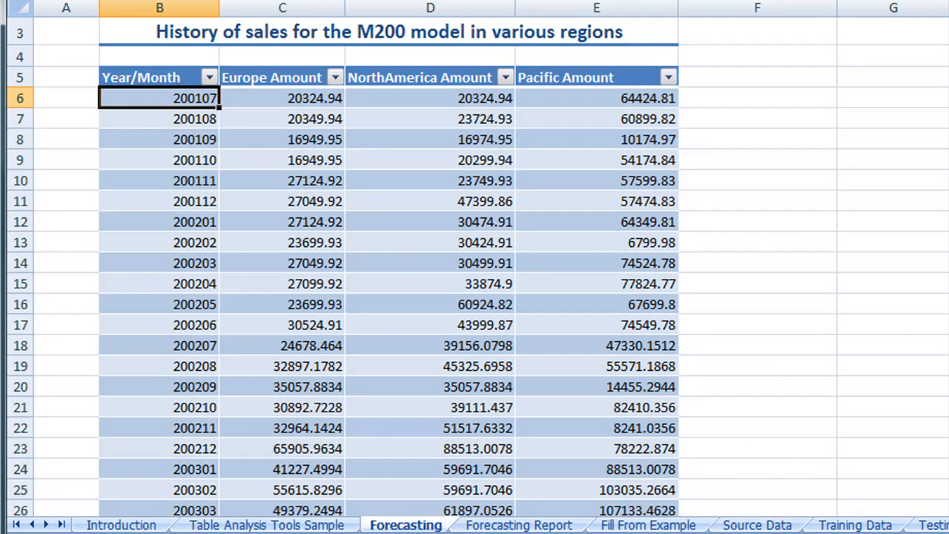
scroll("down", 3)
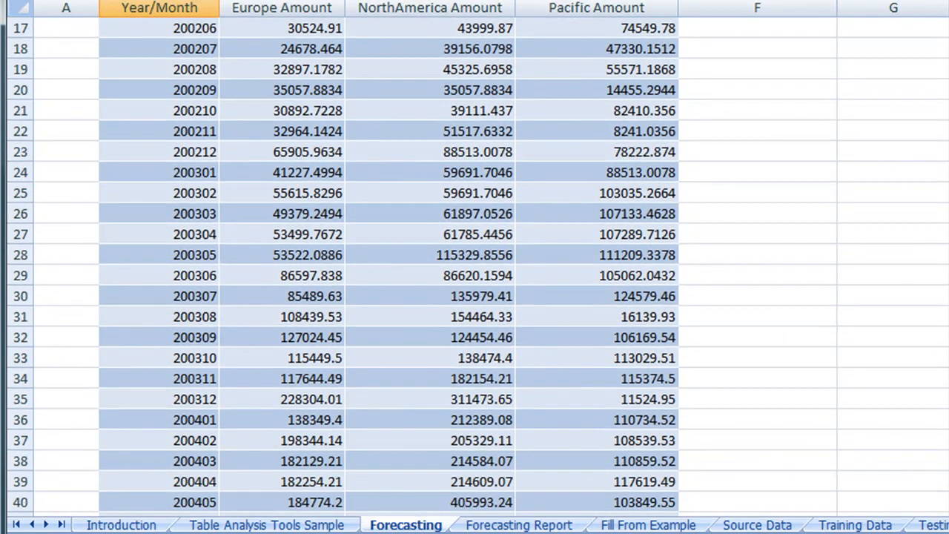